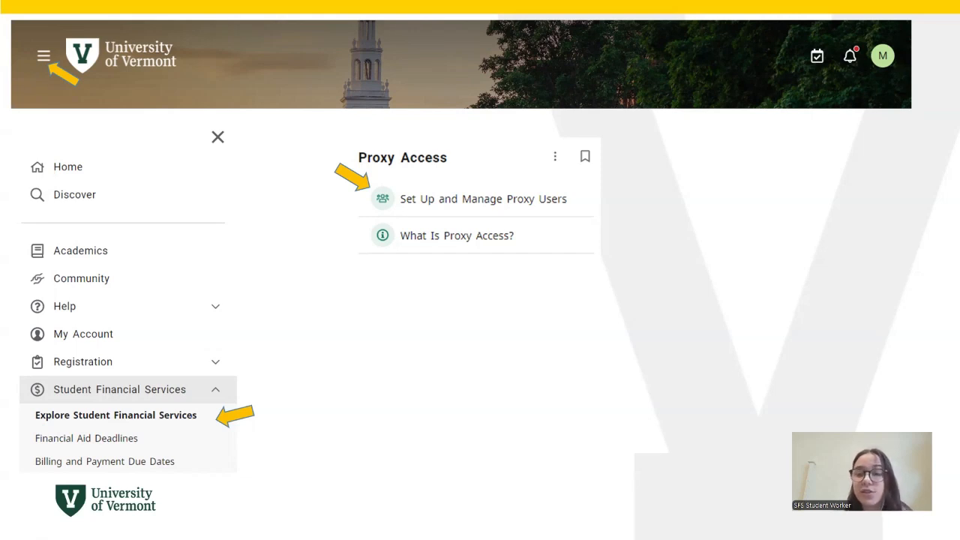
mouse_move(688, 131)
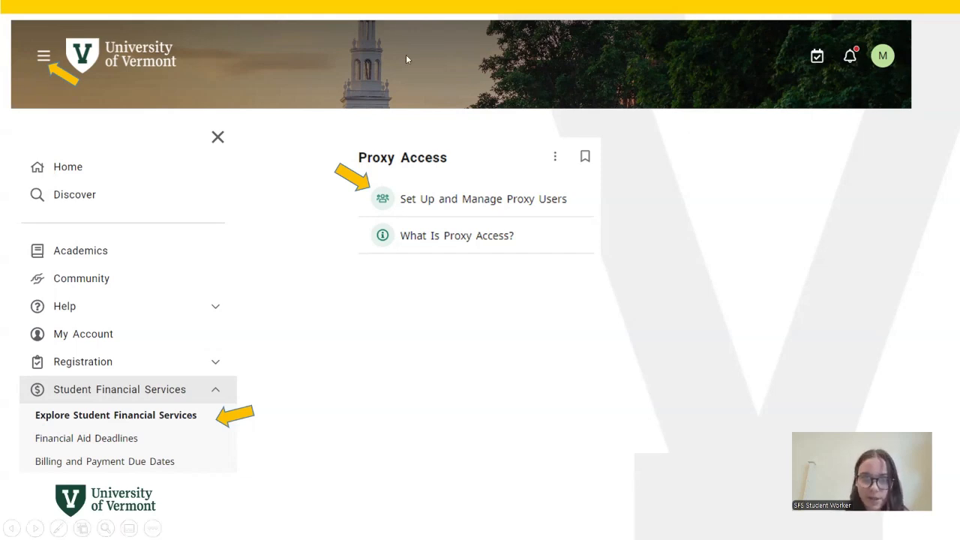
mouse_move(92, 87)
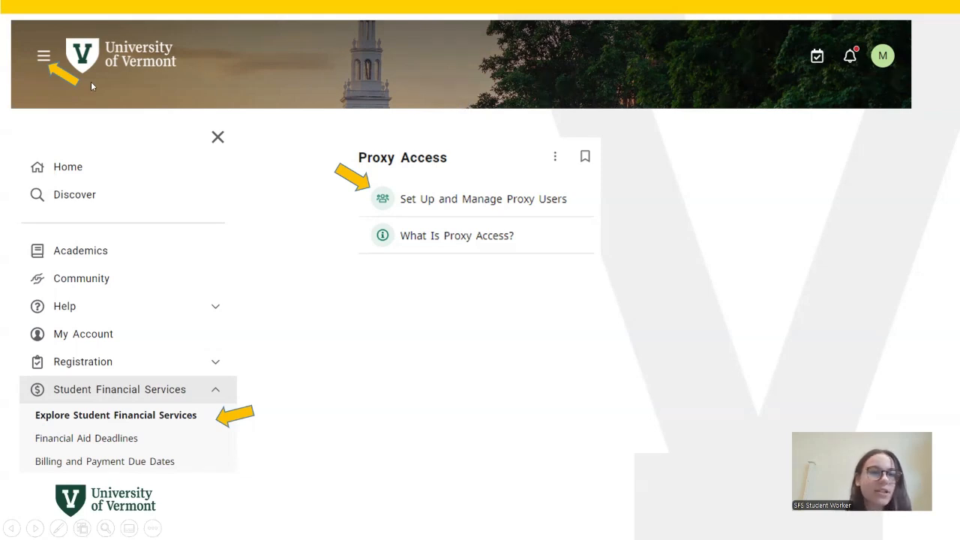
mouse_move(44, 56)
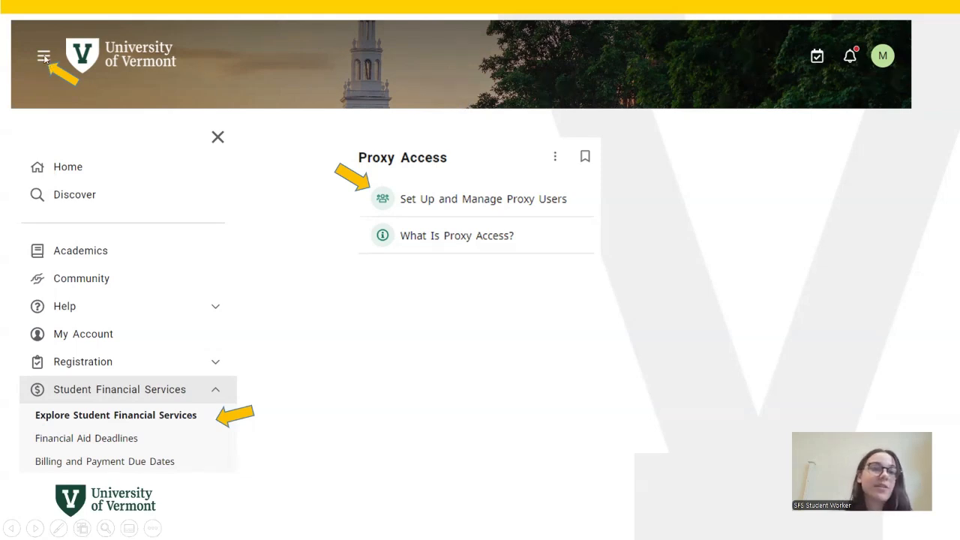
mouse_move(164, 272)
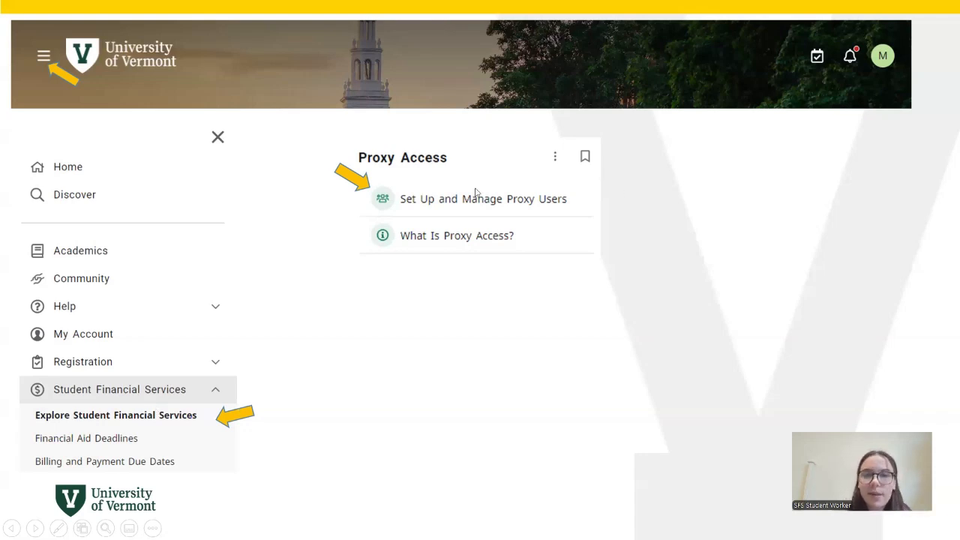
mouse_move(361, 173)
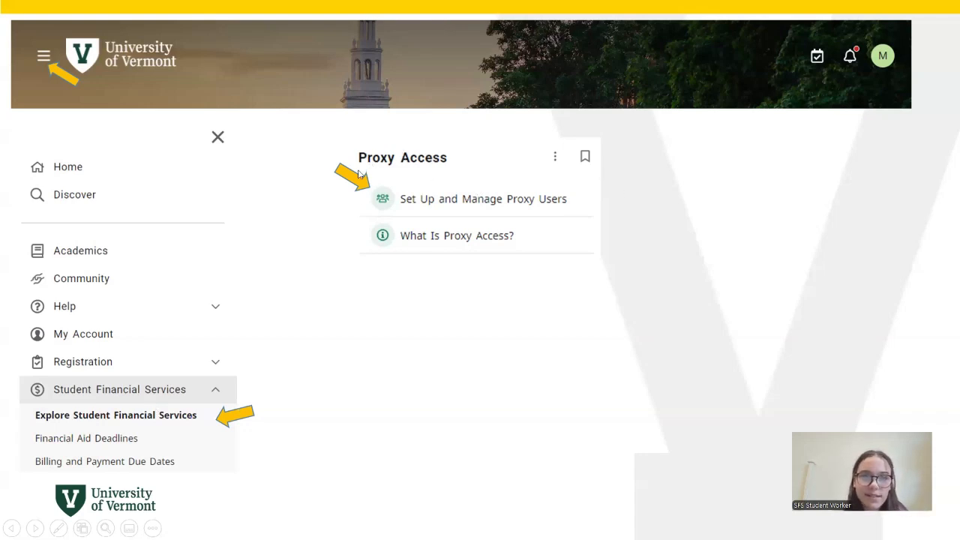
mouse_move(375, 310)
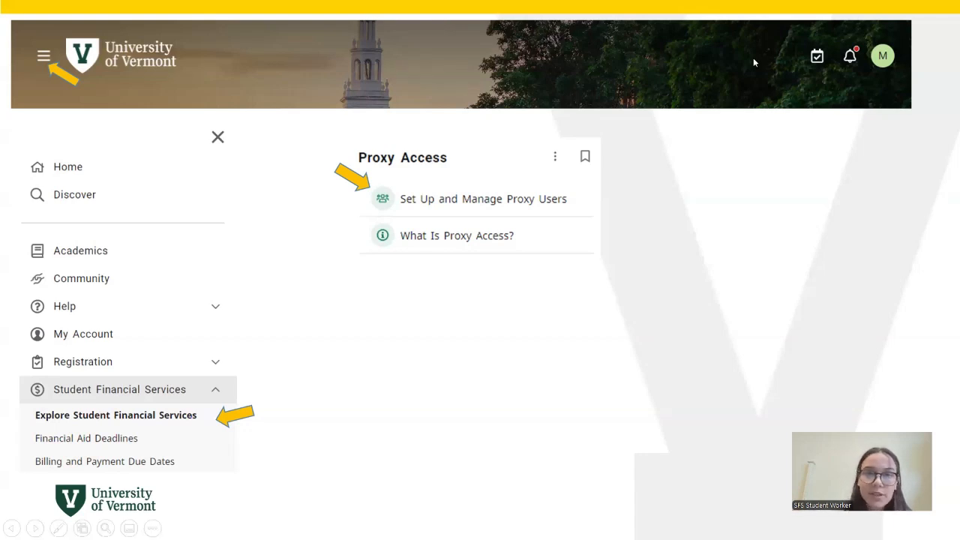
mouse_move(371, 162)
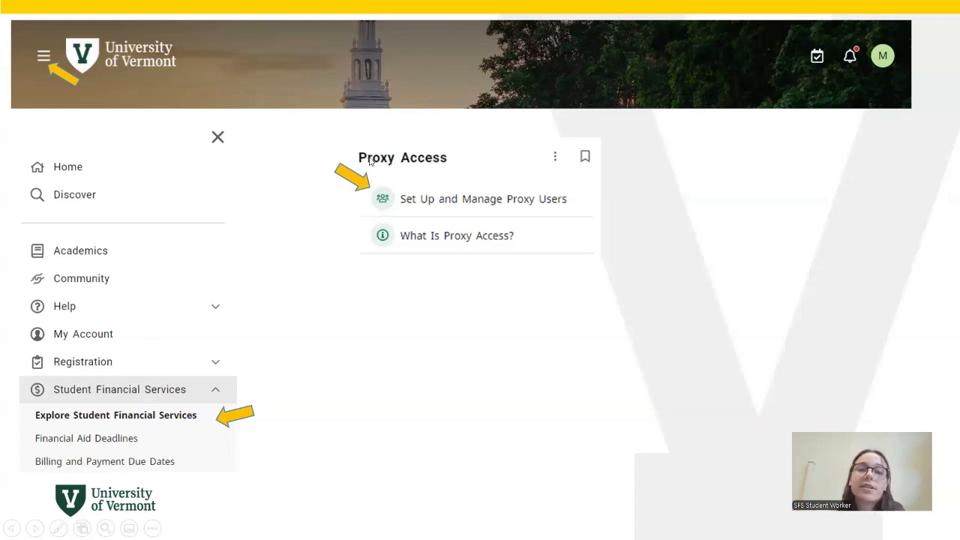
mouse_move(450, 211)
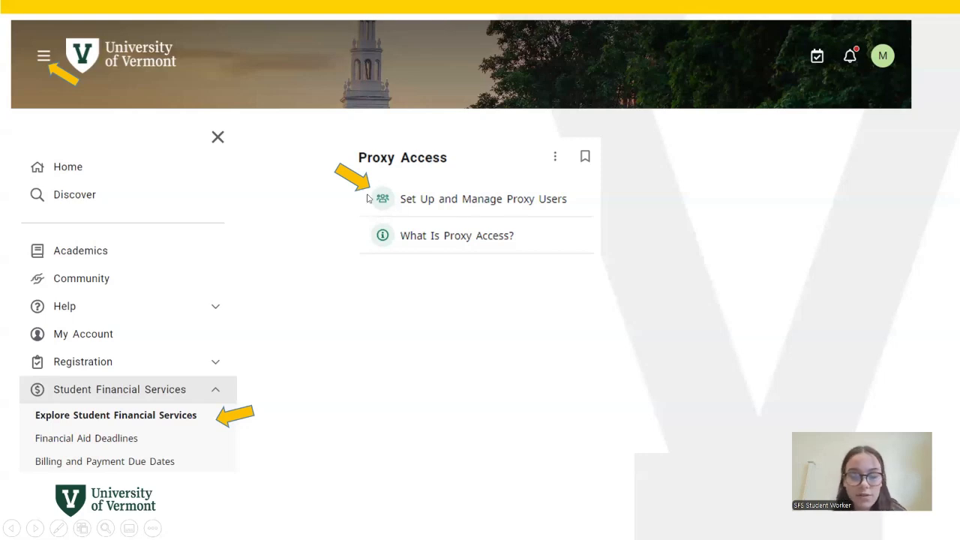
- Advance past the Proxy Management and Add a Proxy slides to the Proxy List slide
click(483, 199)
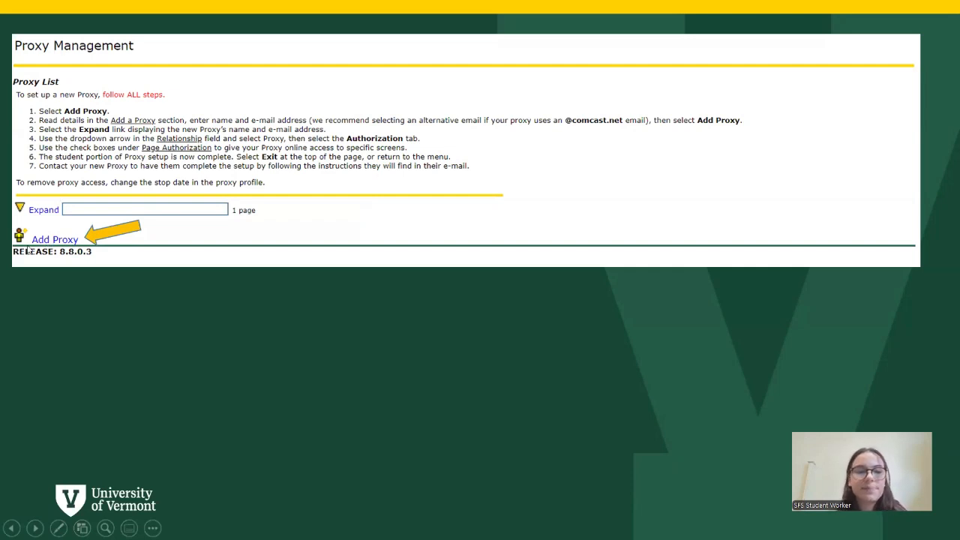
click(55, 239)
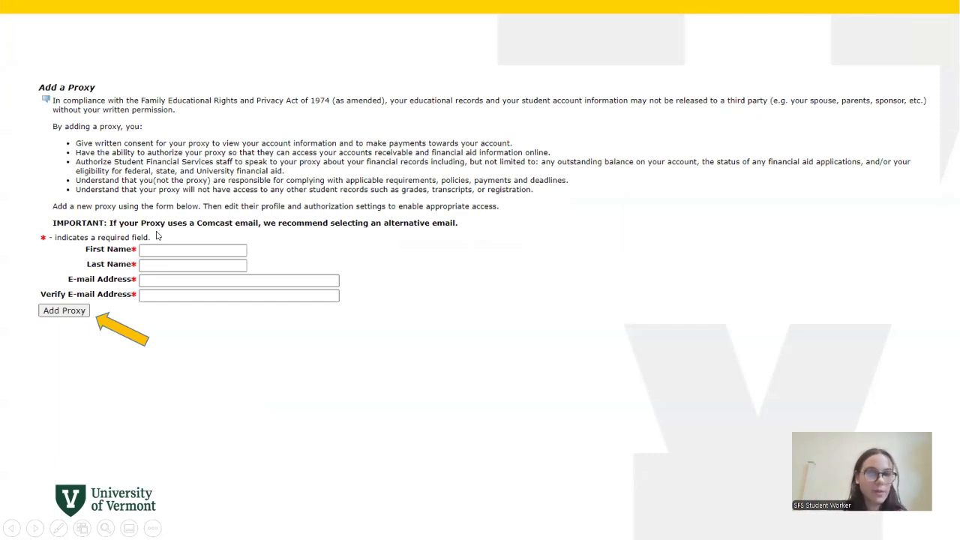
mouse_move(289, 256)
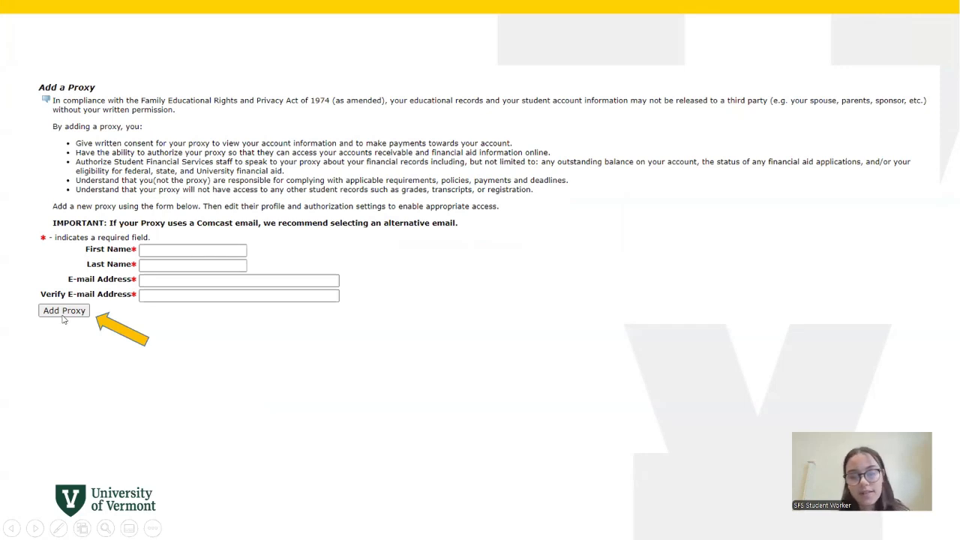
click(64, 311)
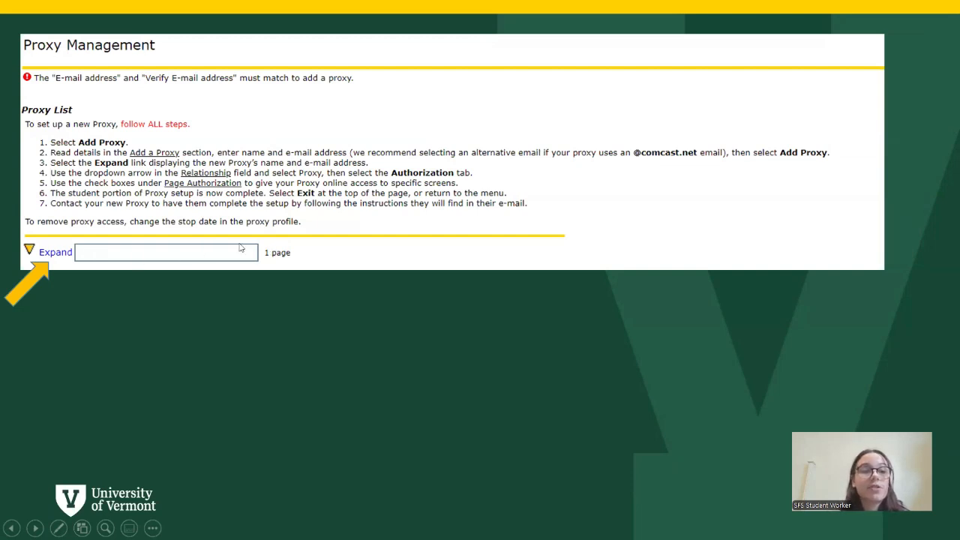
mouse_move(224, 250)
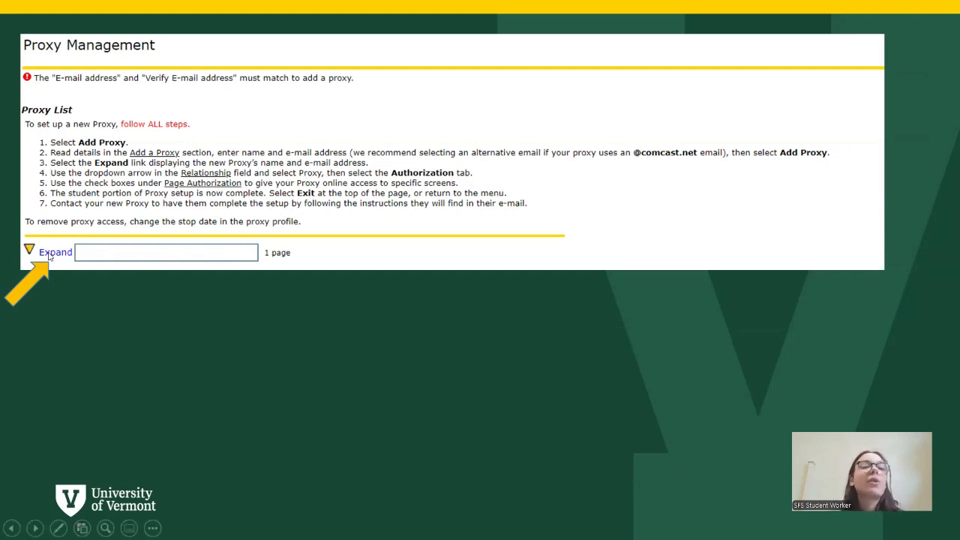
- Advance to the Proxy Profile slide showing relationship Proxy with start and stop dates
click(55, 252)
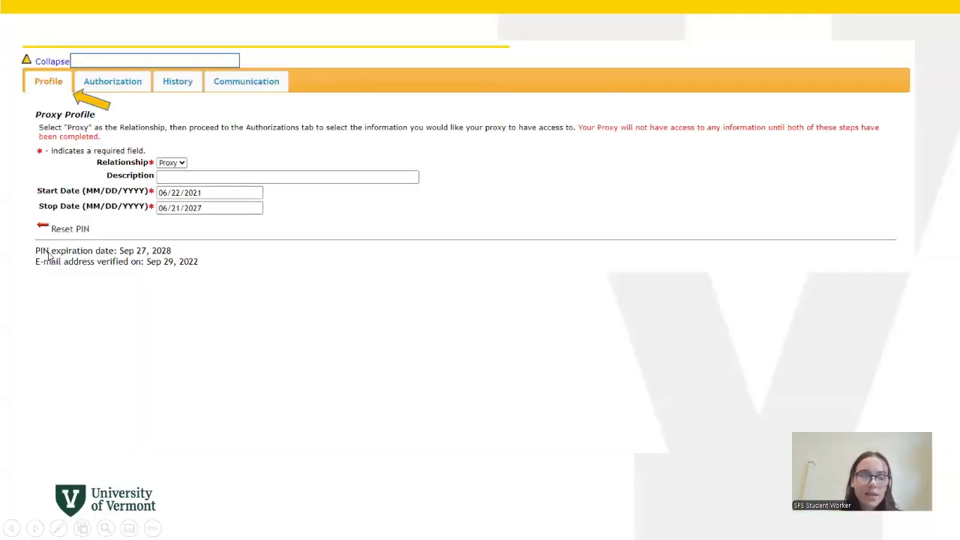
mouse_move(166, 228)
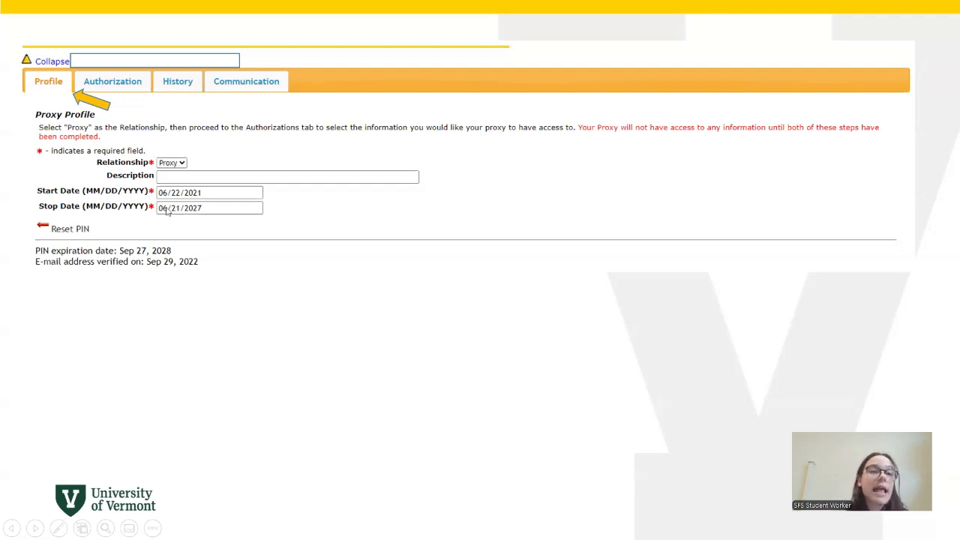
mouse_move(141, 218)
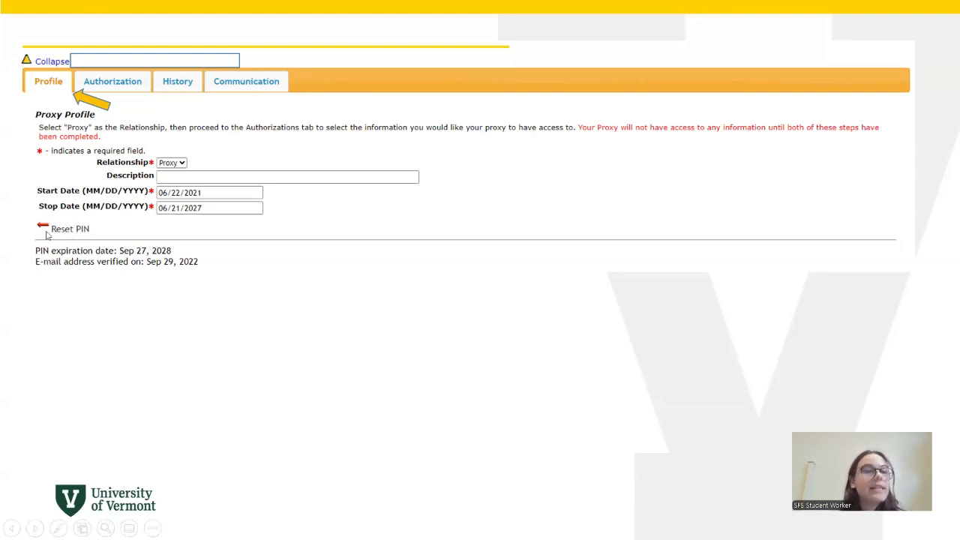
mouse_move(10, 246)
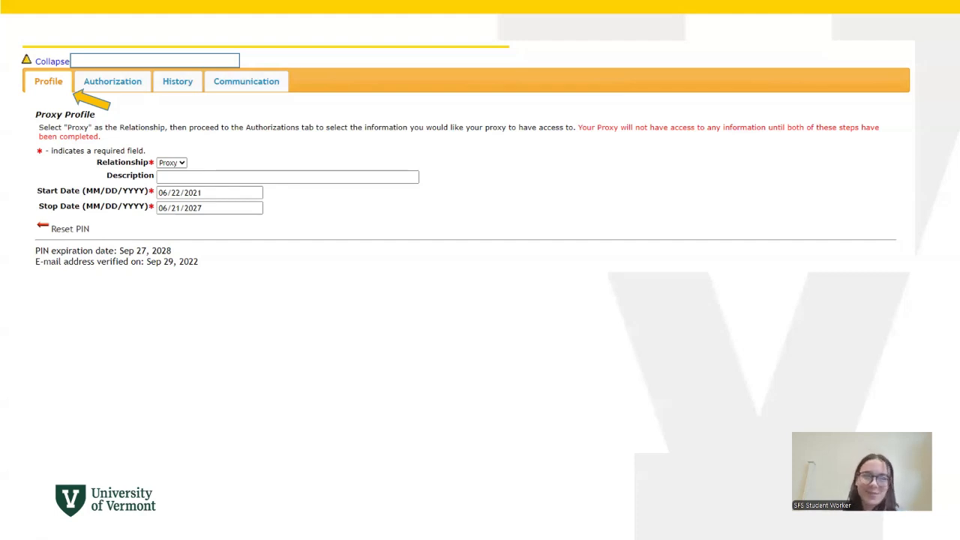
- Advance to the Authorization tab slide with billing and financial aid options checked
click(112, 81)
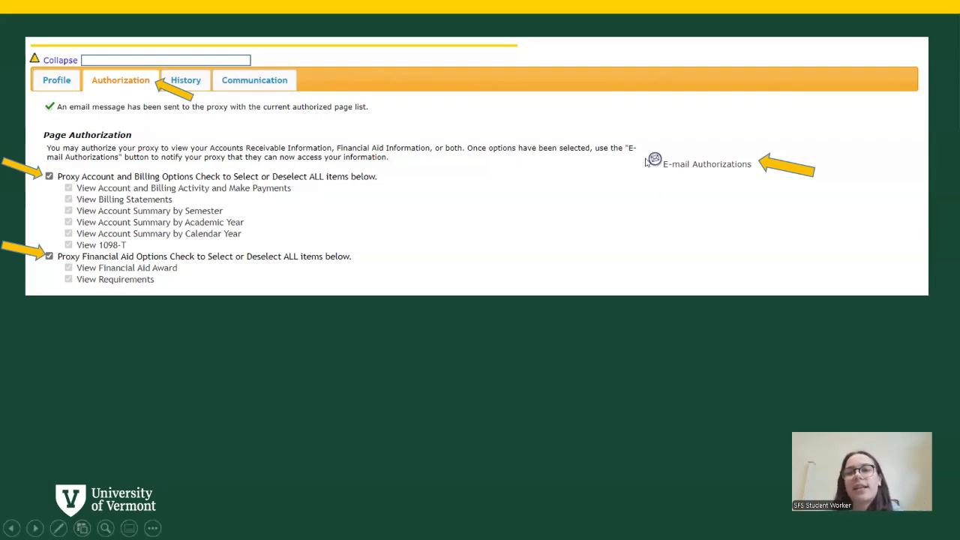
mouse_move(632, 190)
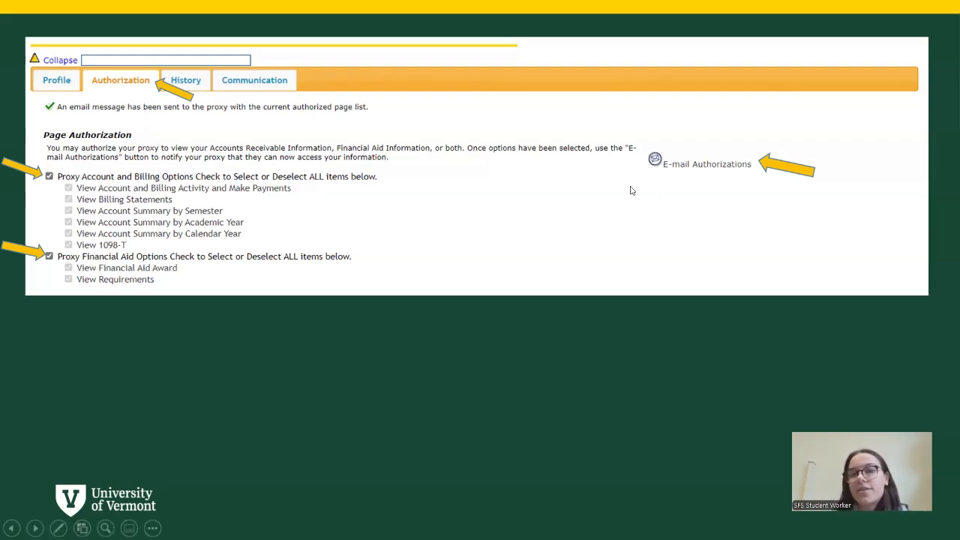